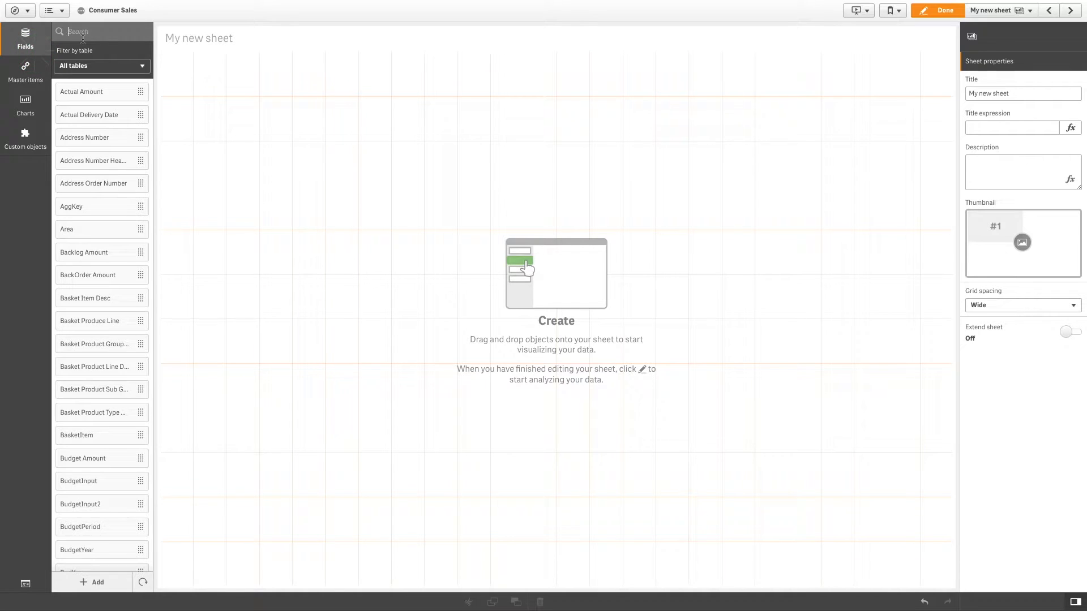
Find the Sales Amount field and drop it on the sheet as a KPI
text(Sales)
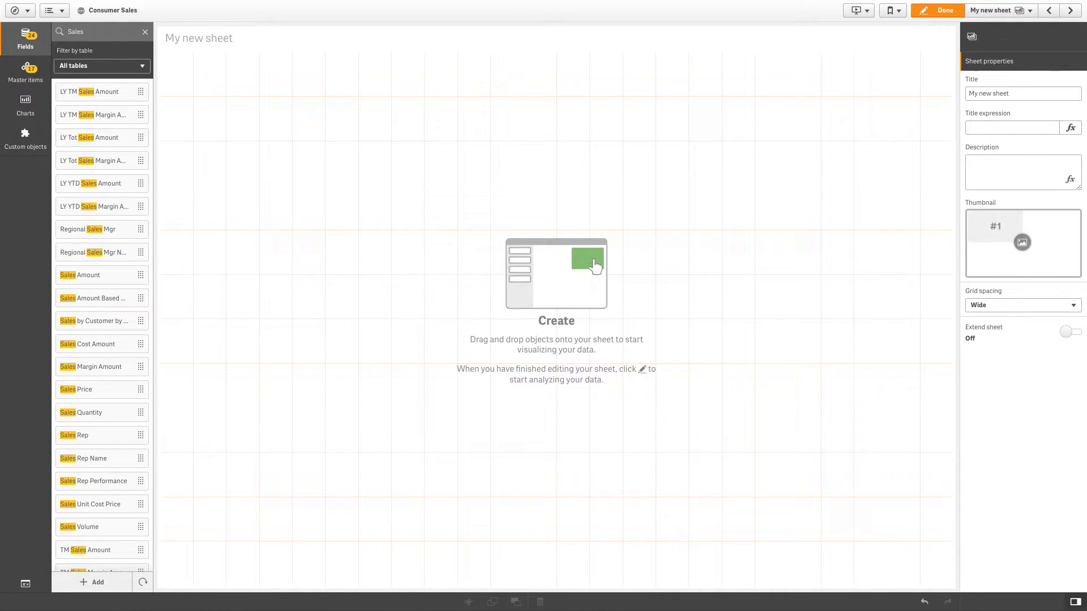
drag(81, 275, 252, 193)
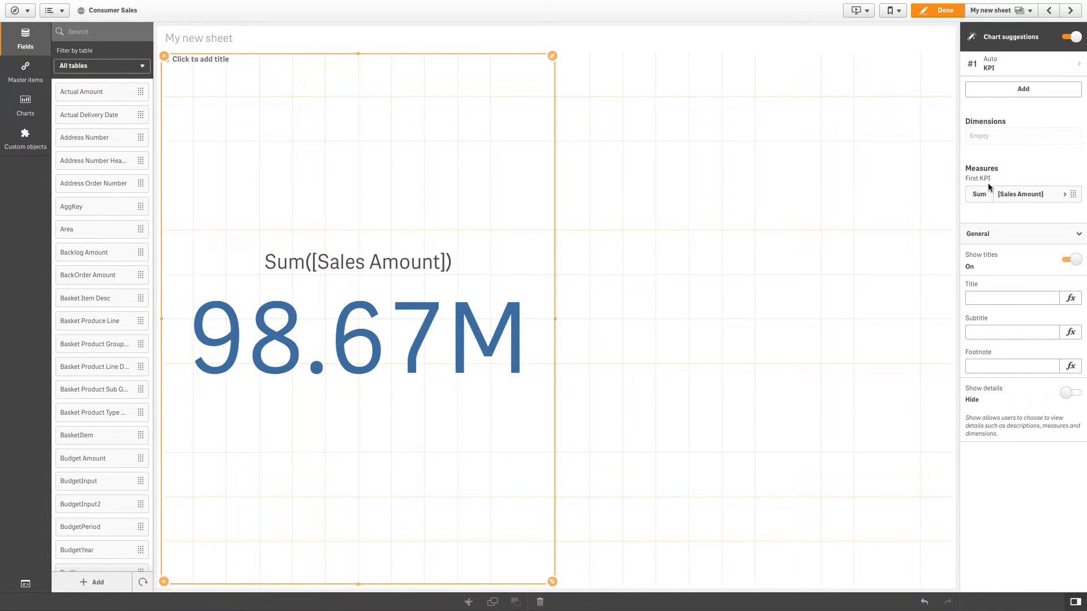
Edit the KPI measure expression to Sum of Sales Amount minus Sum([Sales Cost Amount])
click(1020, 194)
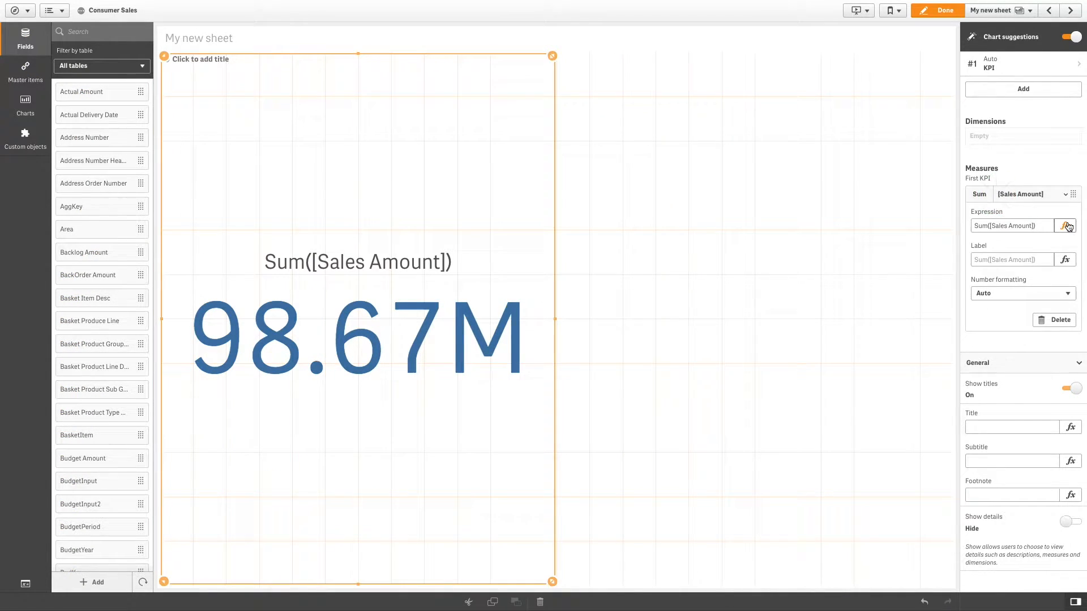
click(1068, 226)
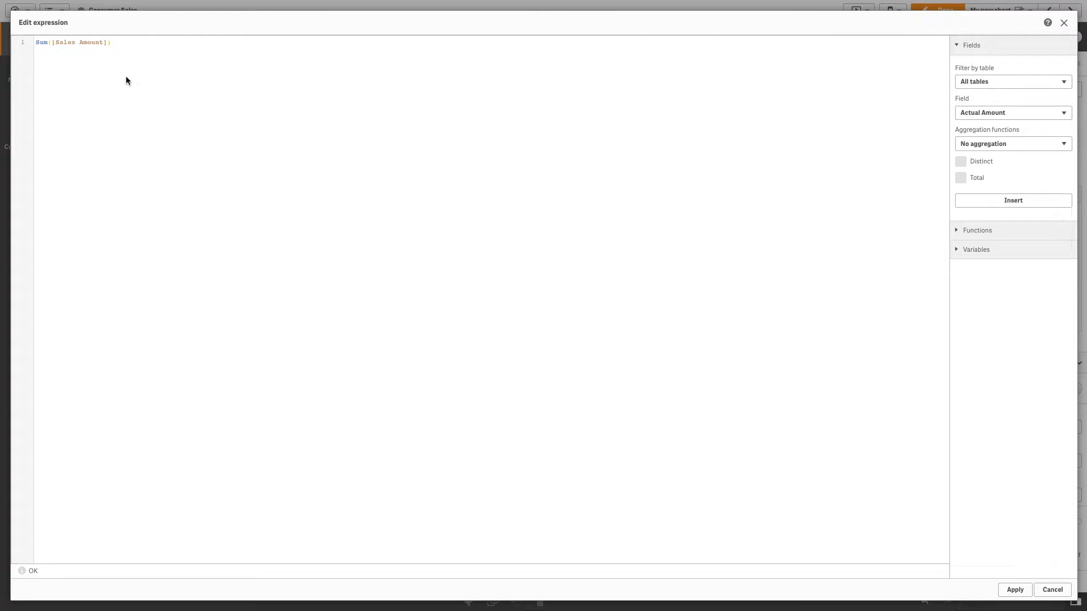
text(- Sum (Sales)
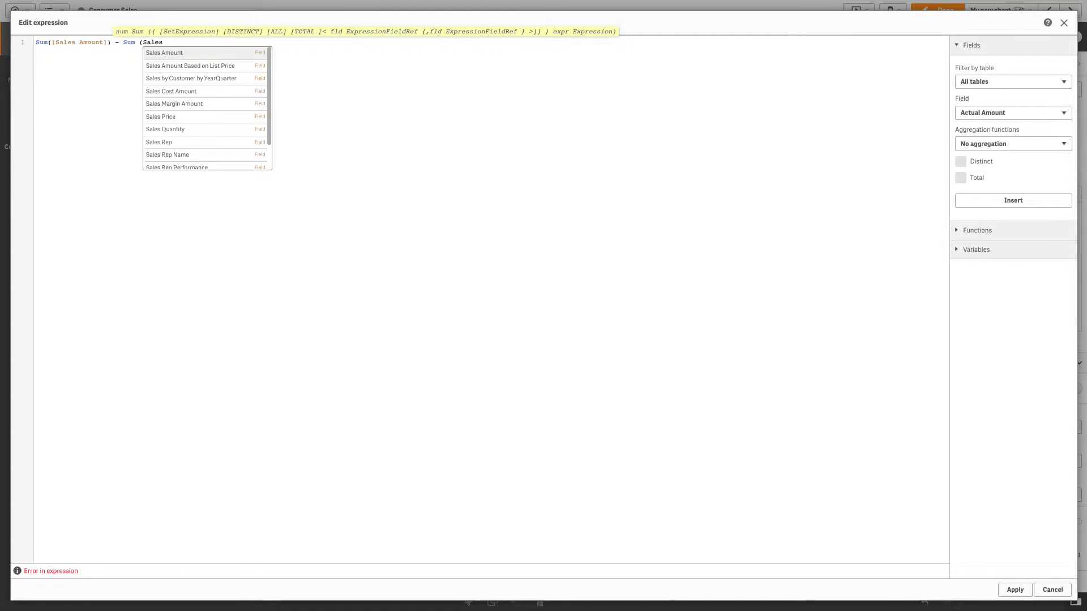
mouse_move(170, 91)
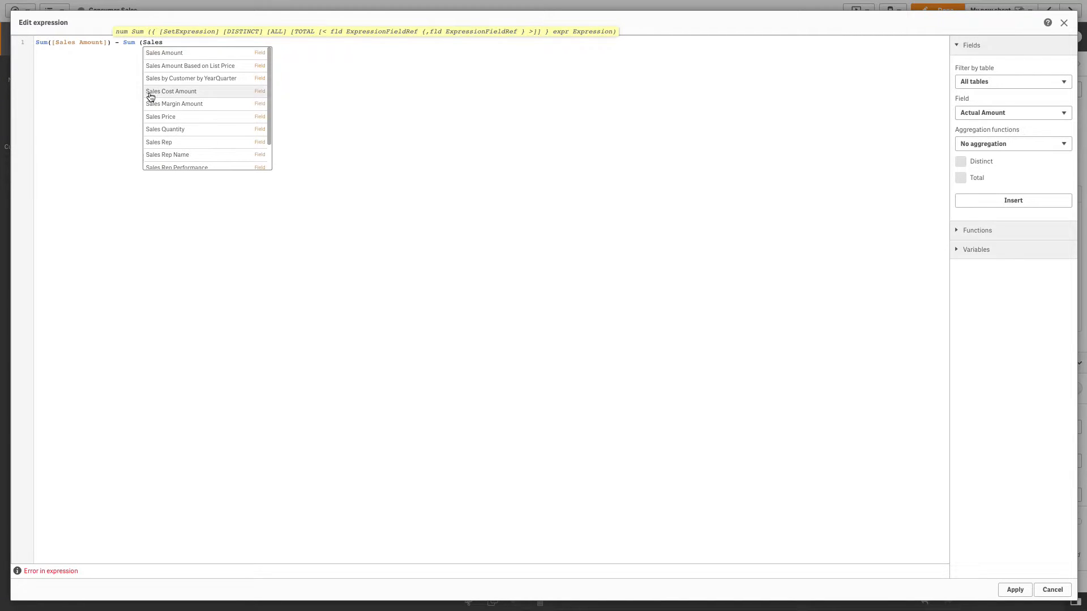
click(171, 91)
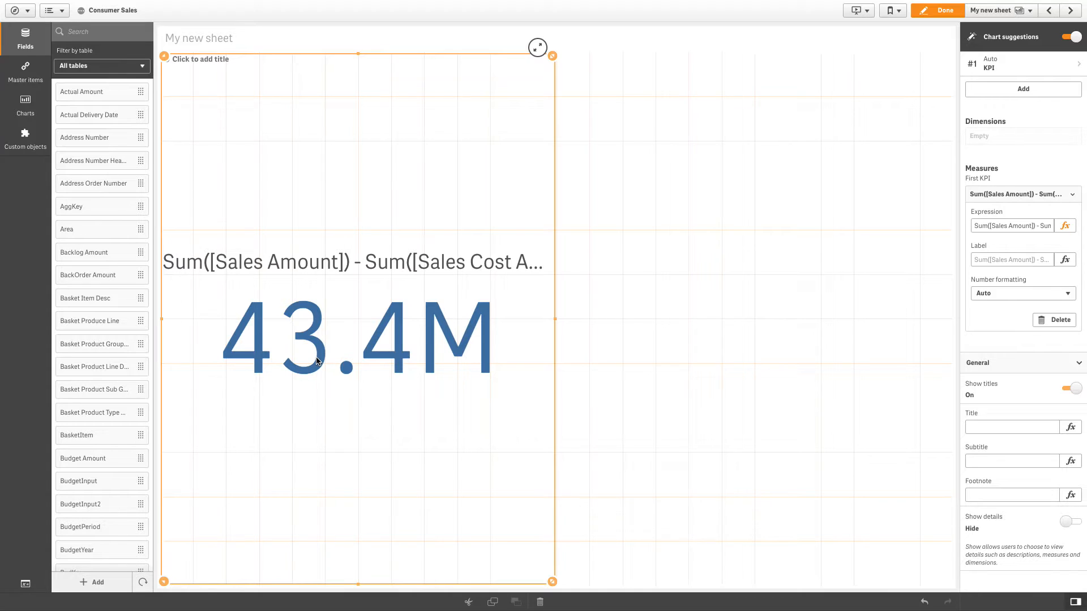
Label the KPI measure 'Profit' and begin adding another measure
text(Profit)
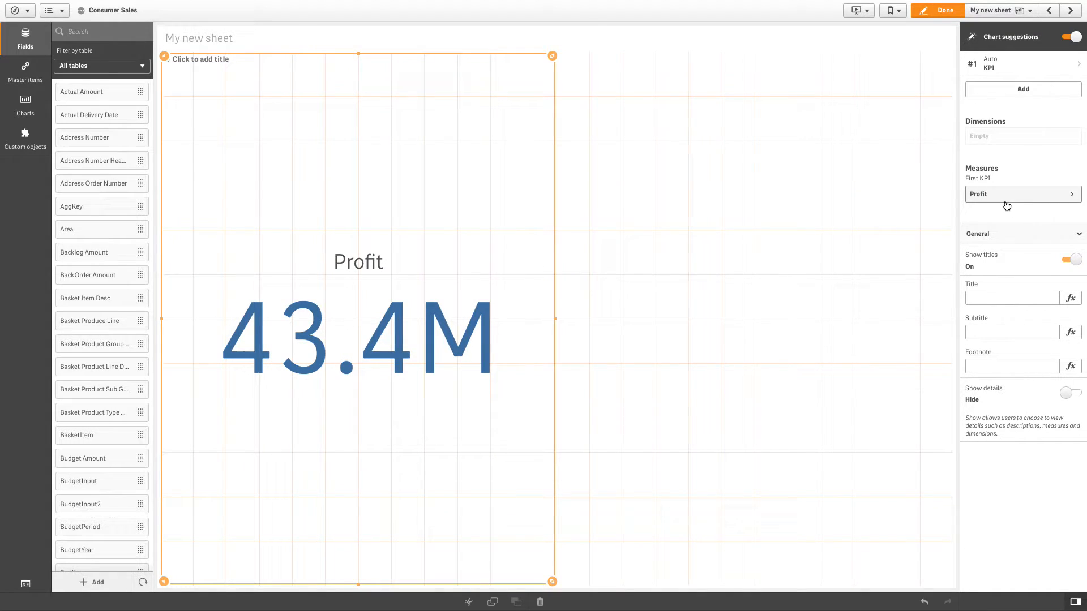
click(1023, 89)
text(Sales Amou)
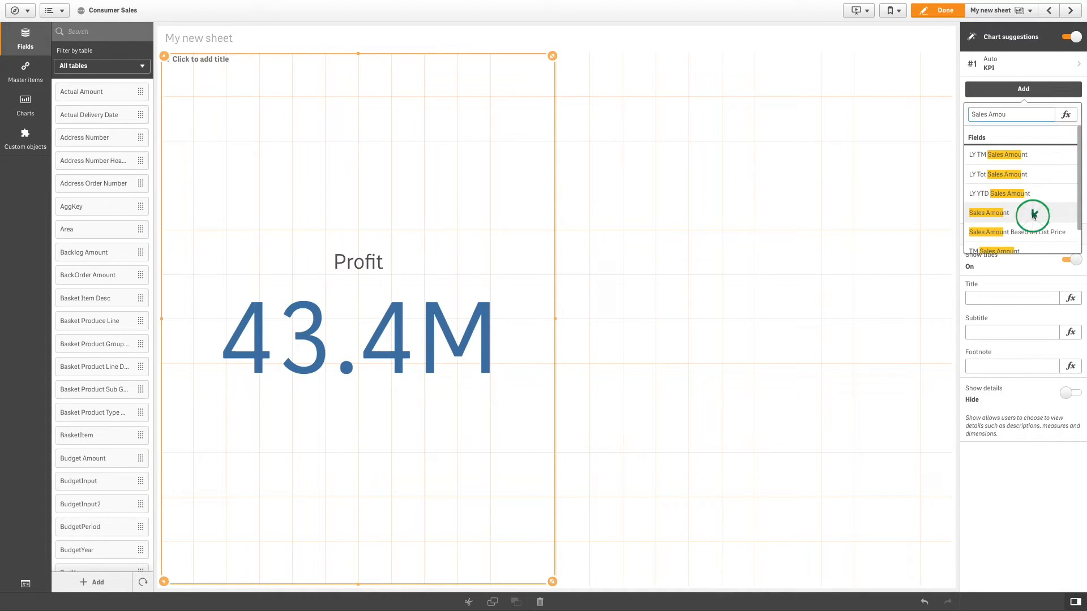
Pick Sales Amount from the field list as the second KPI measure
click(989, 213)
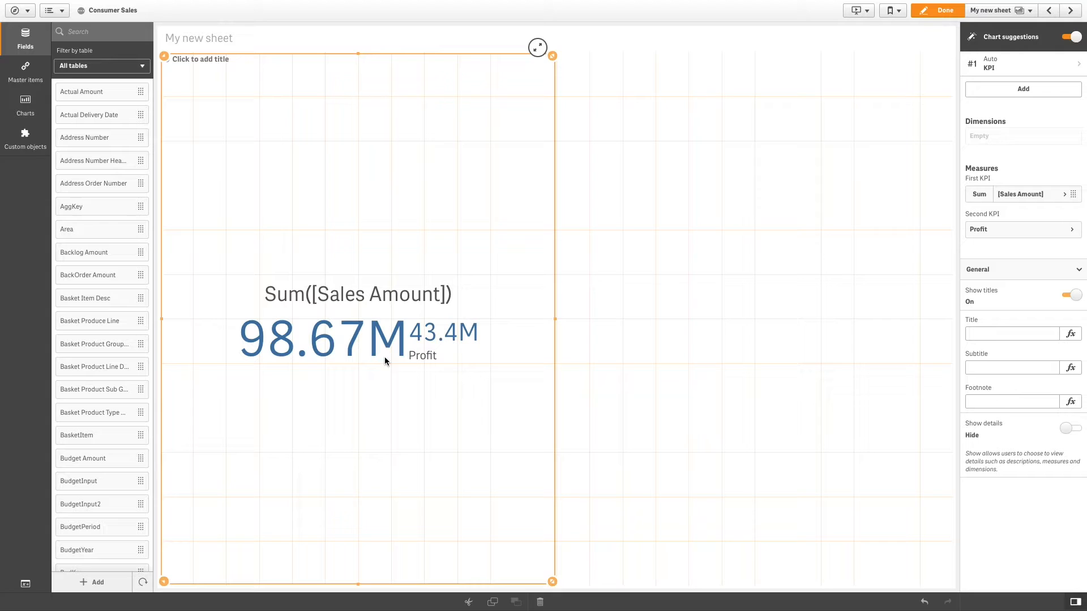
mouse_move(362, 362)
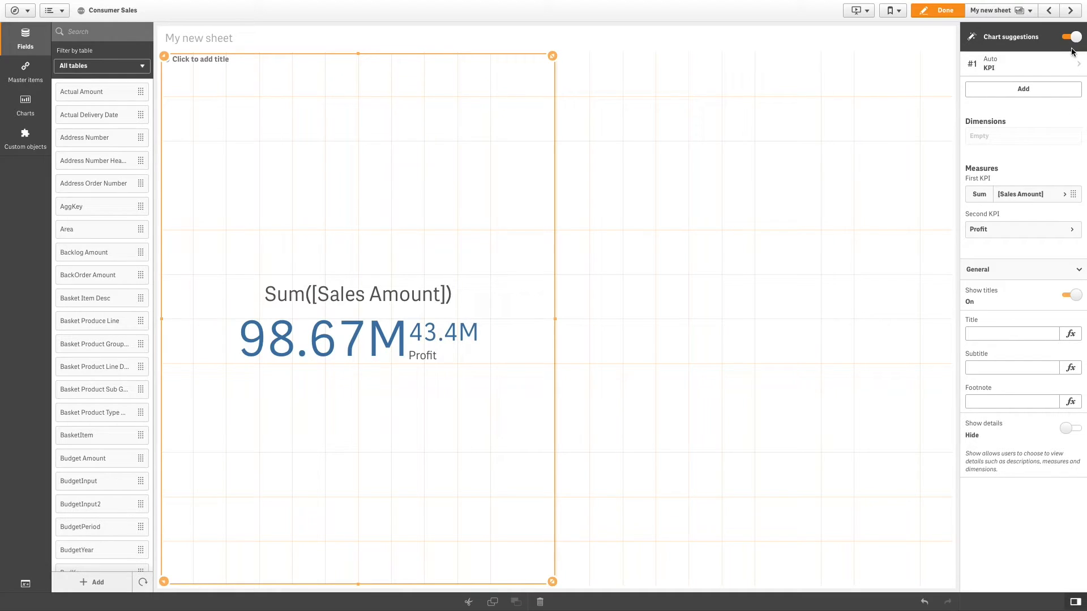
Disable chart suggestions and label the second measure 'Total Sales Amount'
click(1070, 37)
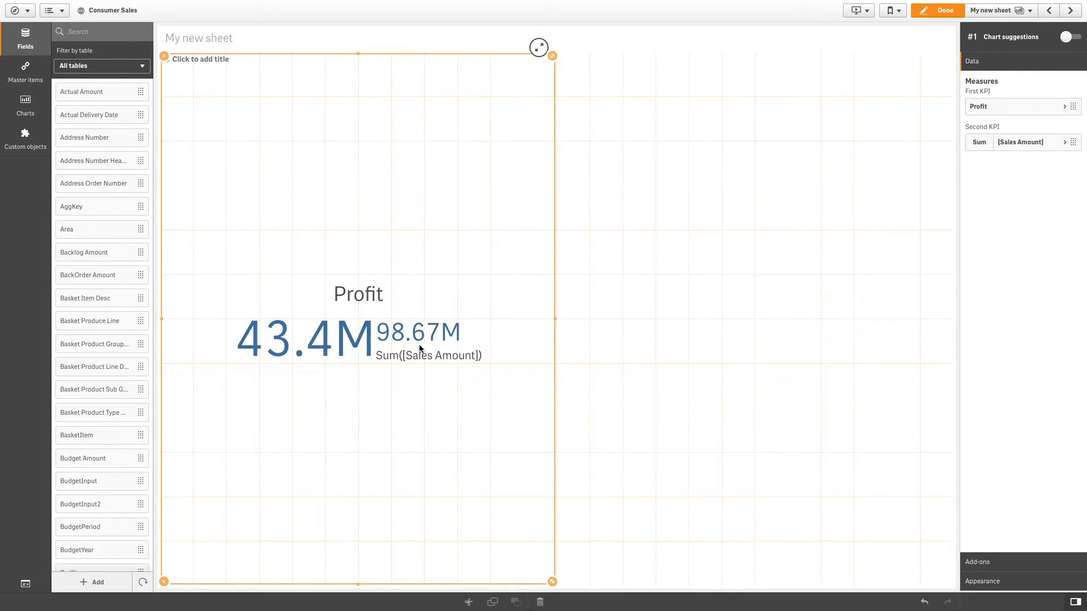
click(1019, 142)
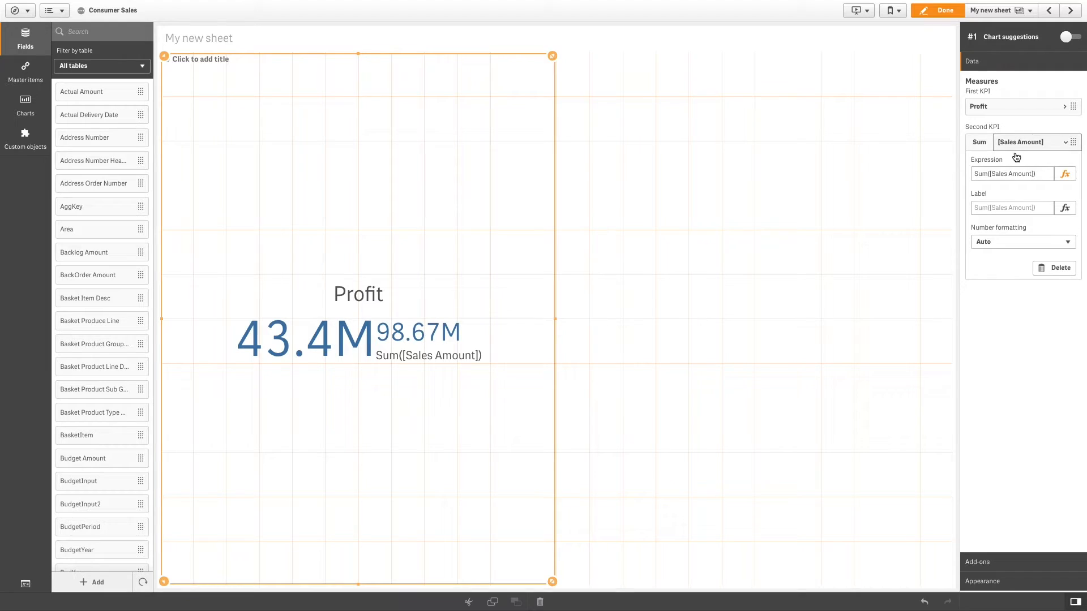
text(Total)
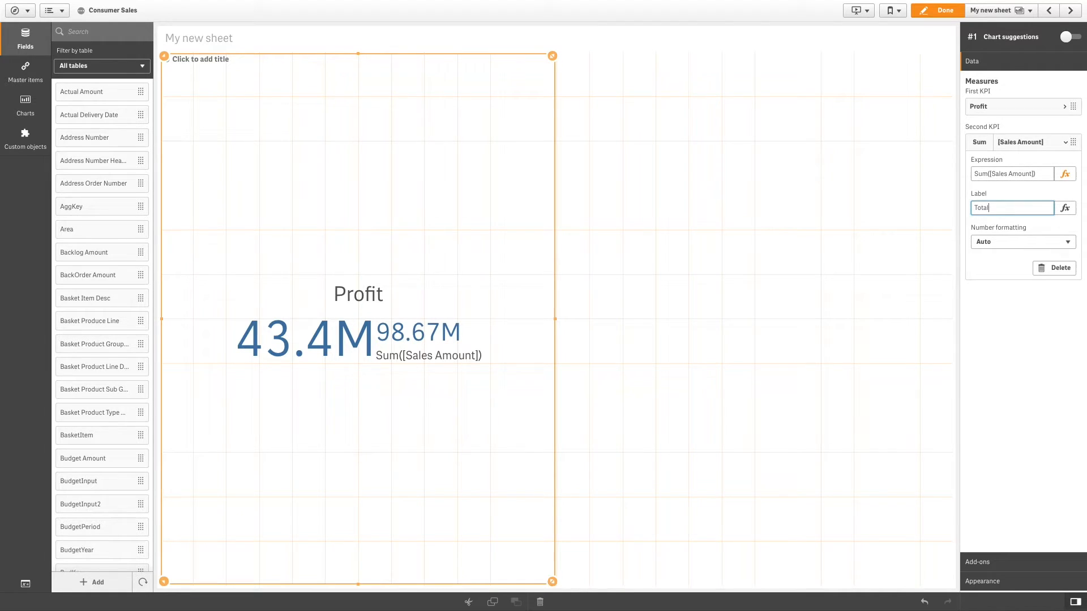
text(Total Sales Amount)
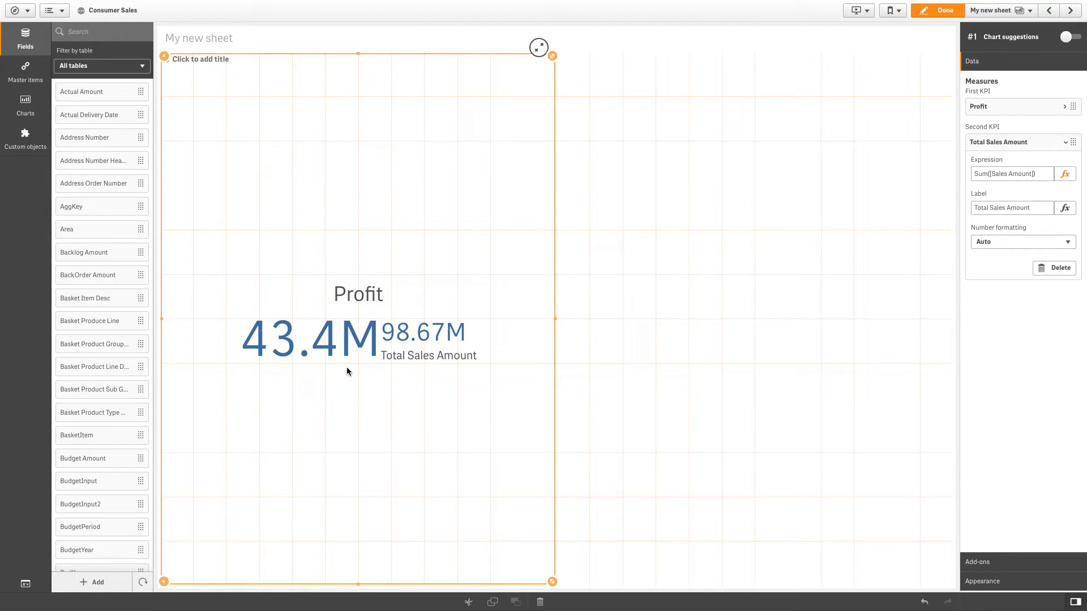
mouse_move(1010, 590)
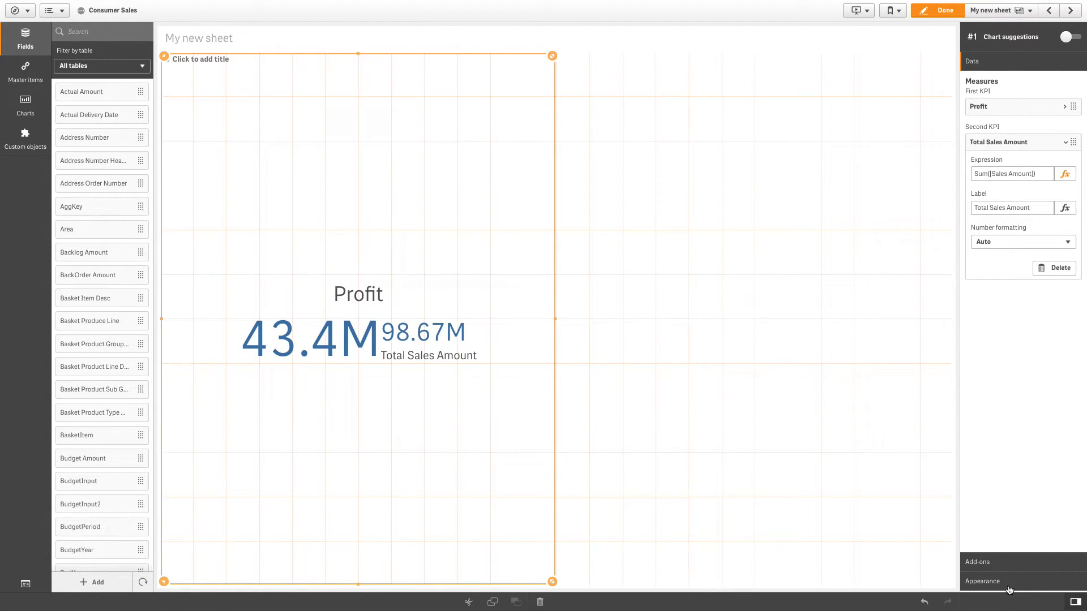
In Appearance colours, turn off library colours and make Total Sales Amount orange
click(983, 99)
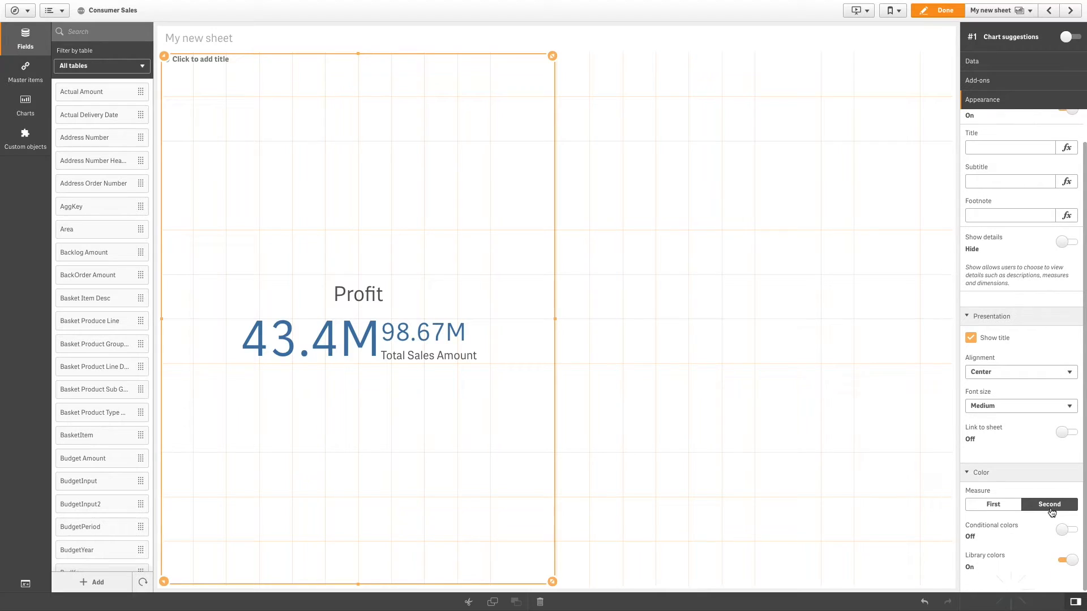
click(1066, 560)
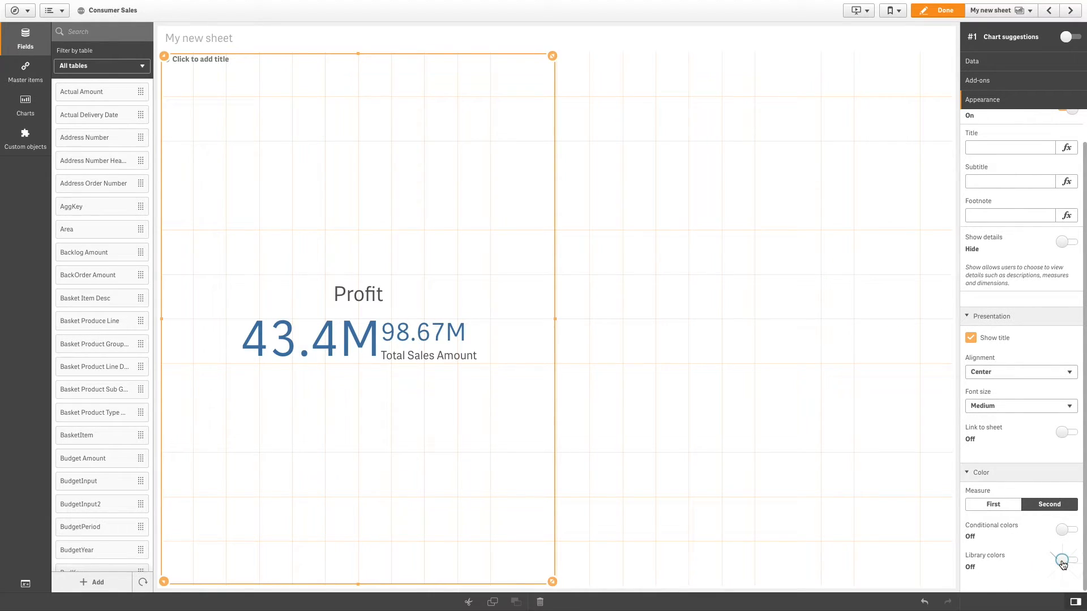
click(1062, 562)
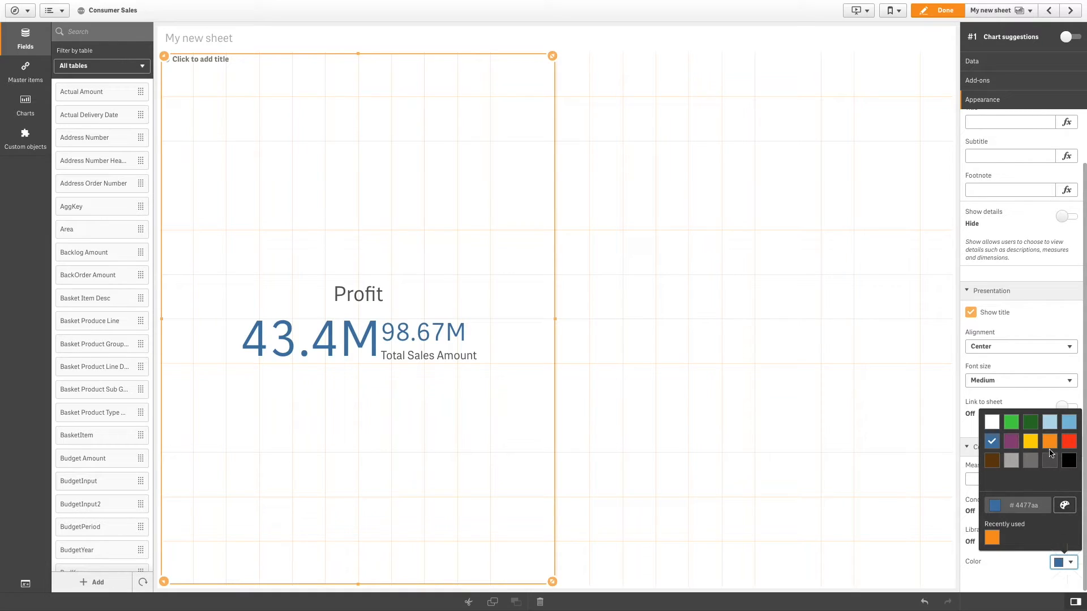
click(1049, 441)
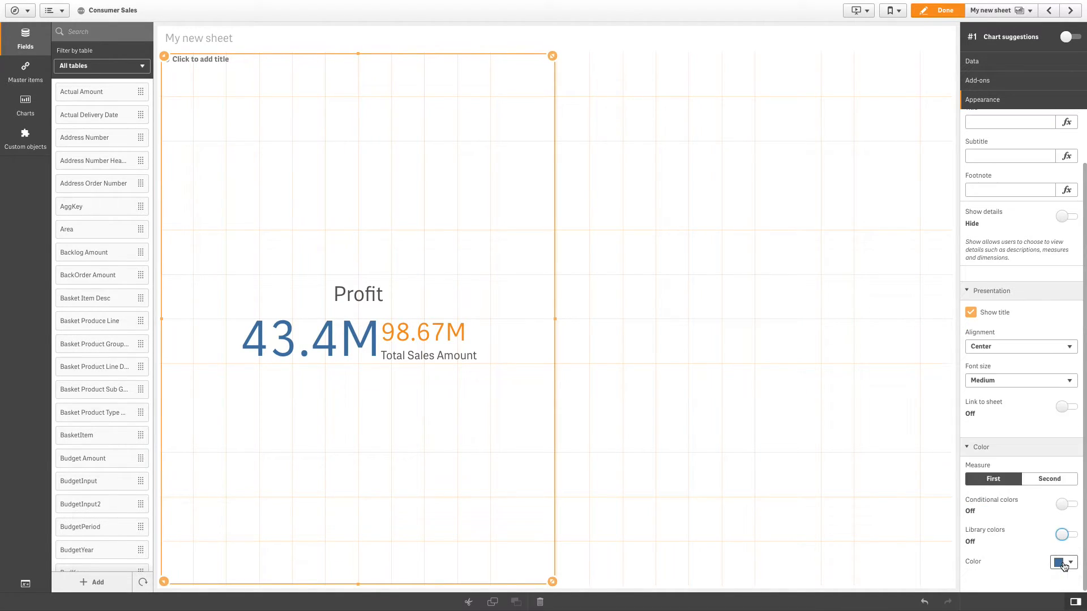
Make the Profit value dark green and title the KPI 'Total Sales and Profit'
click(1061, 561)
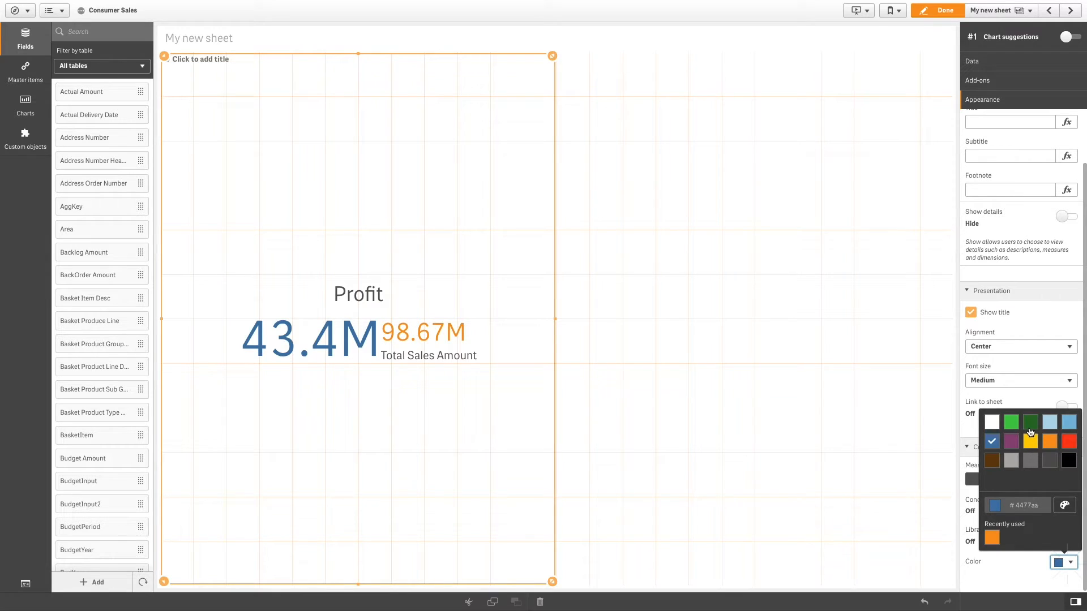
click(1030, 422)
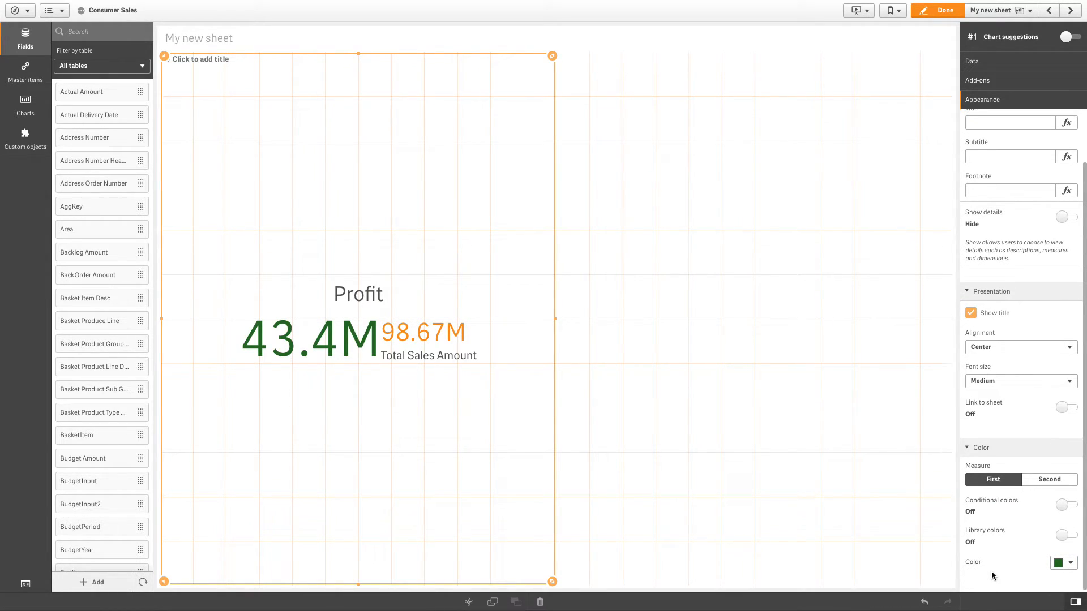
click(1067, 504)
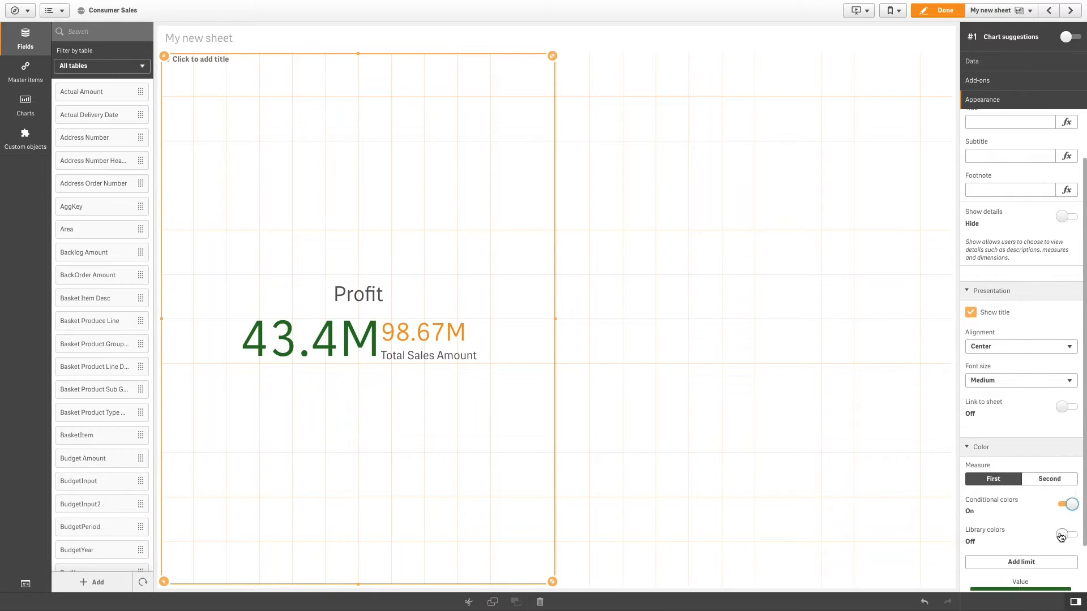
scroll(down, 3)
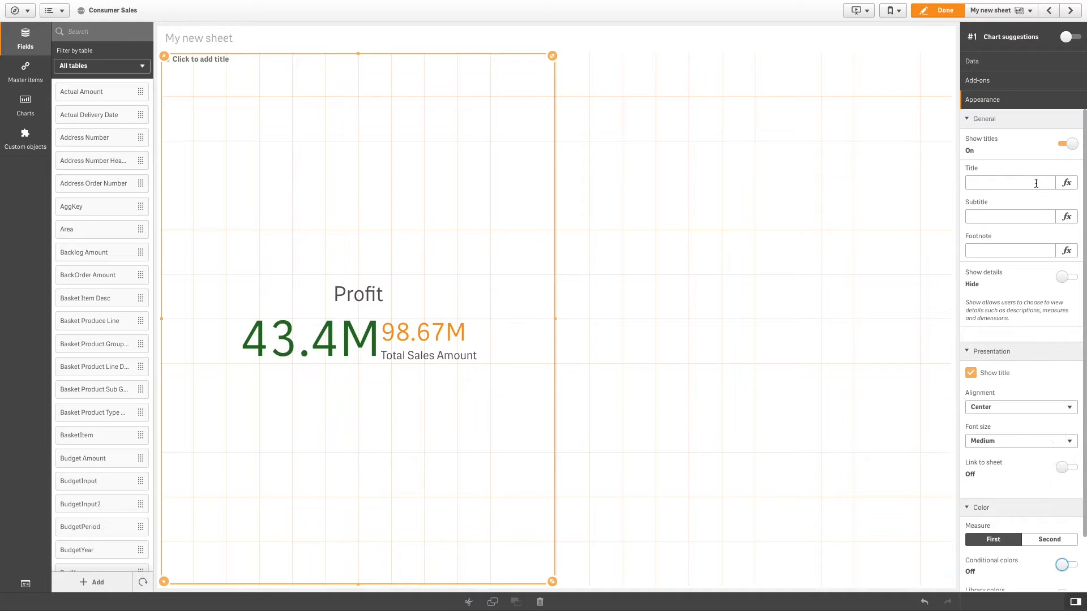
text(Total Sales and Prof)
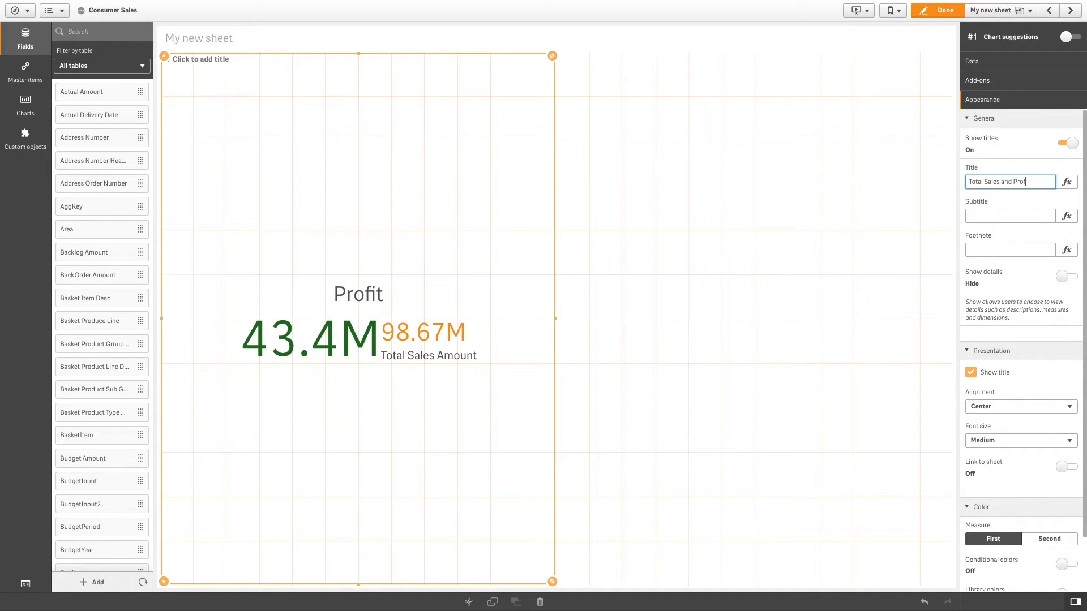
Set the subtitle expression to ='Cost of Sales :' &Sum([Sales Cost Amount])
click(1009, 216)
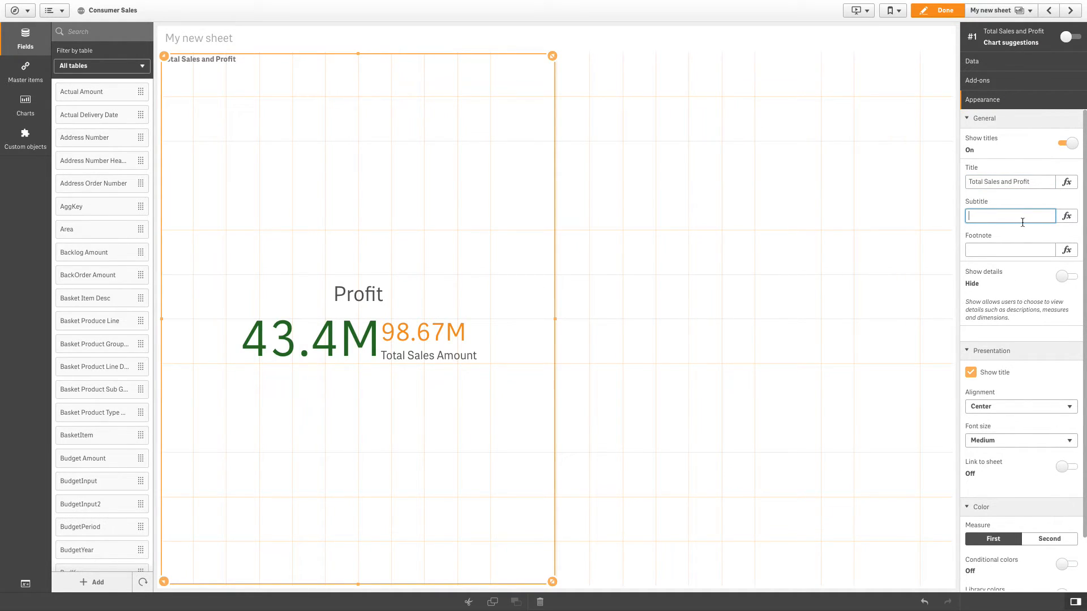
click(1067, 216)
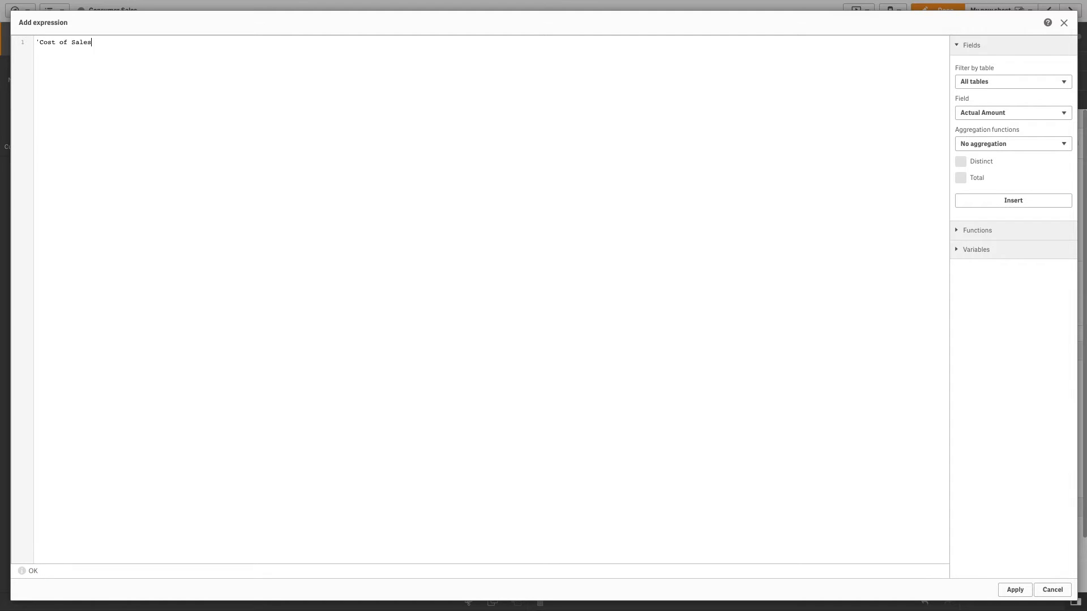
text(:' &)
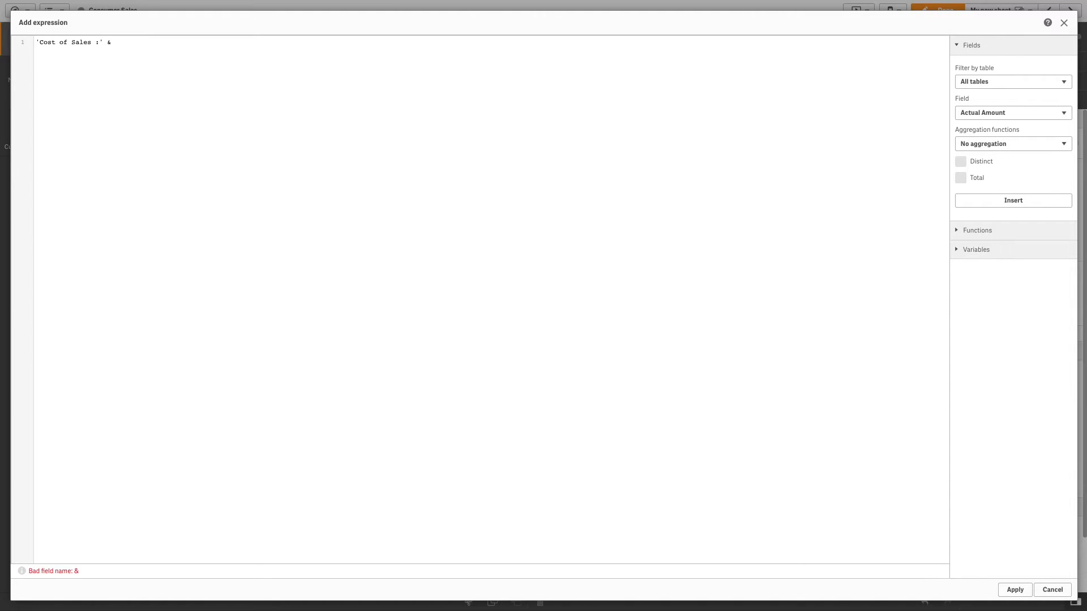
text(Sum)
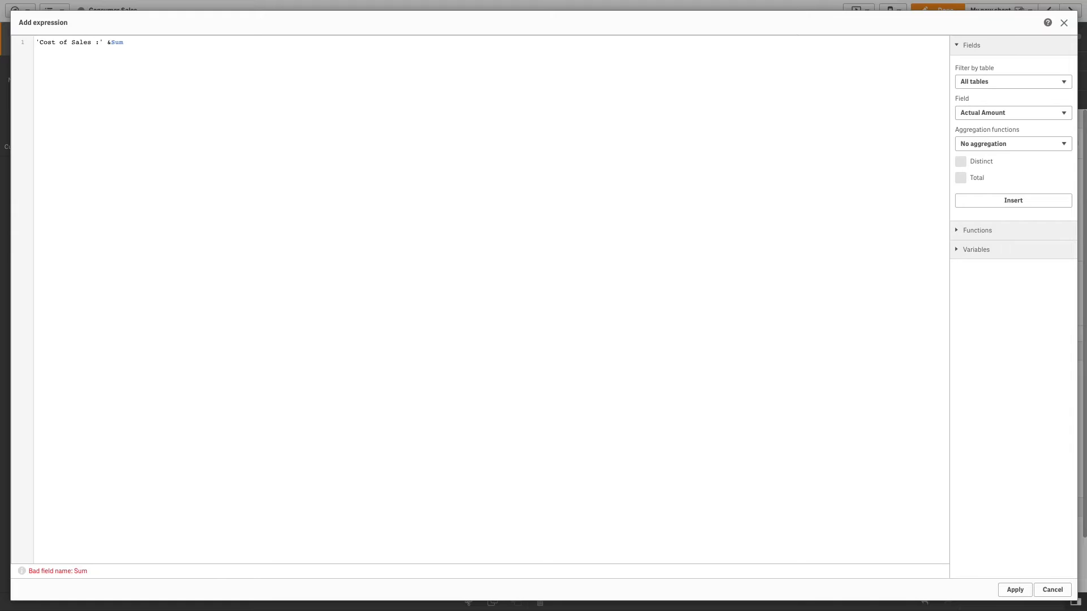
text(([Sales Cost Amount])
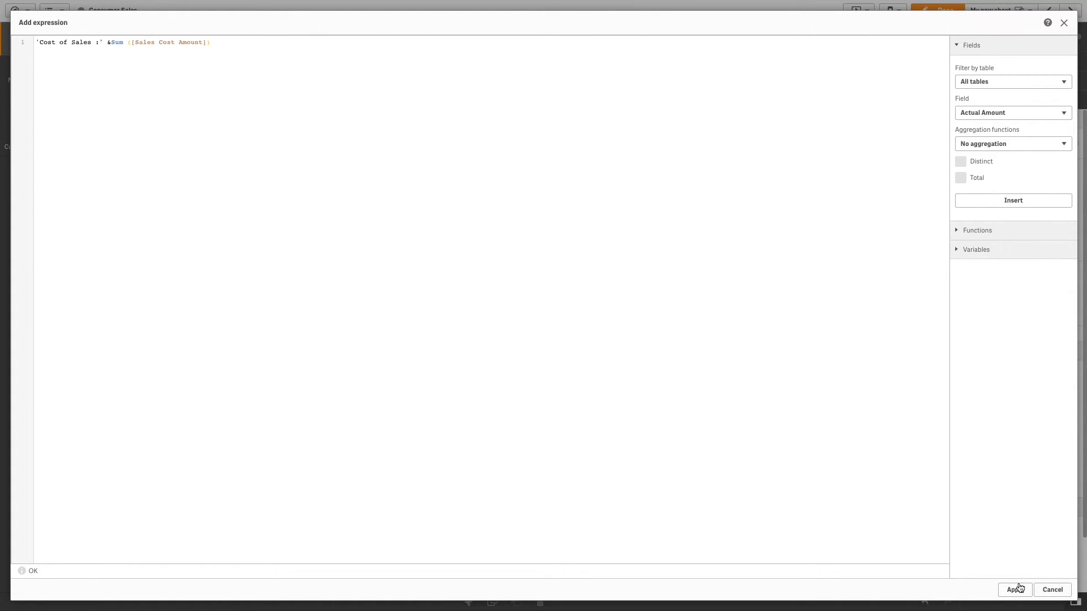
click(1013, 589)
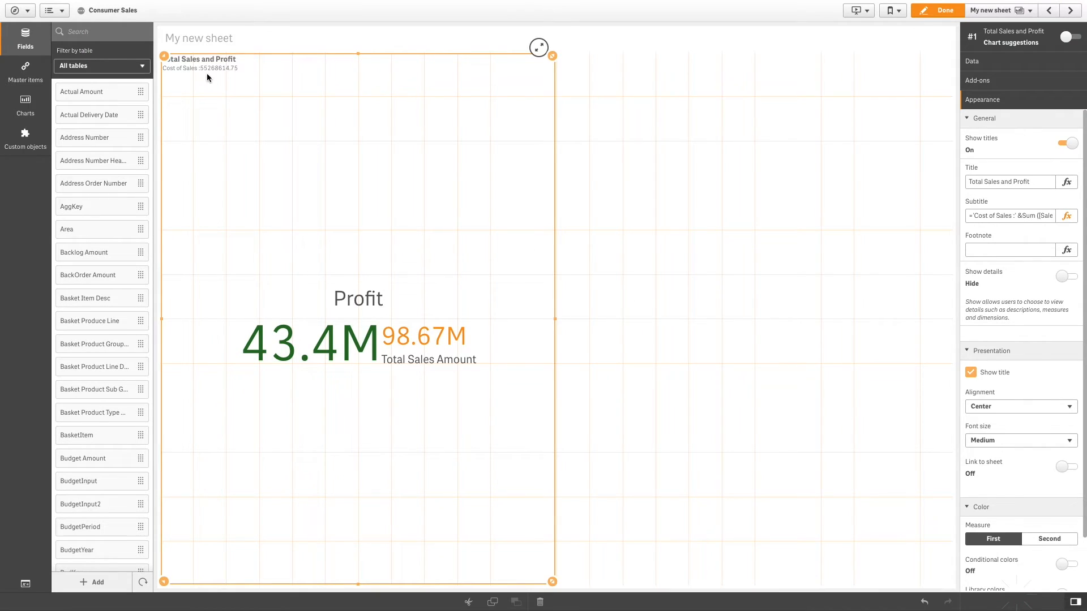
Set the footnote expression to ='LY Total Sales: ' & Sum([LY TM Sales Amount])
click(1010, 250)
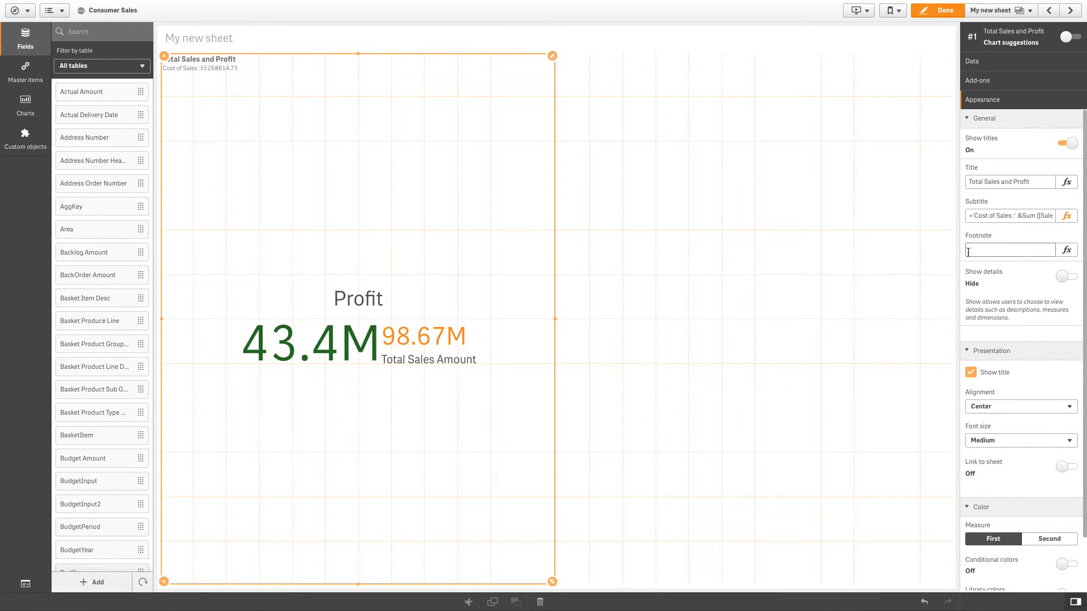
click(1066, 250)
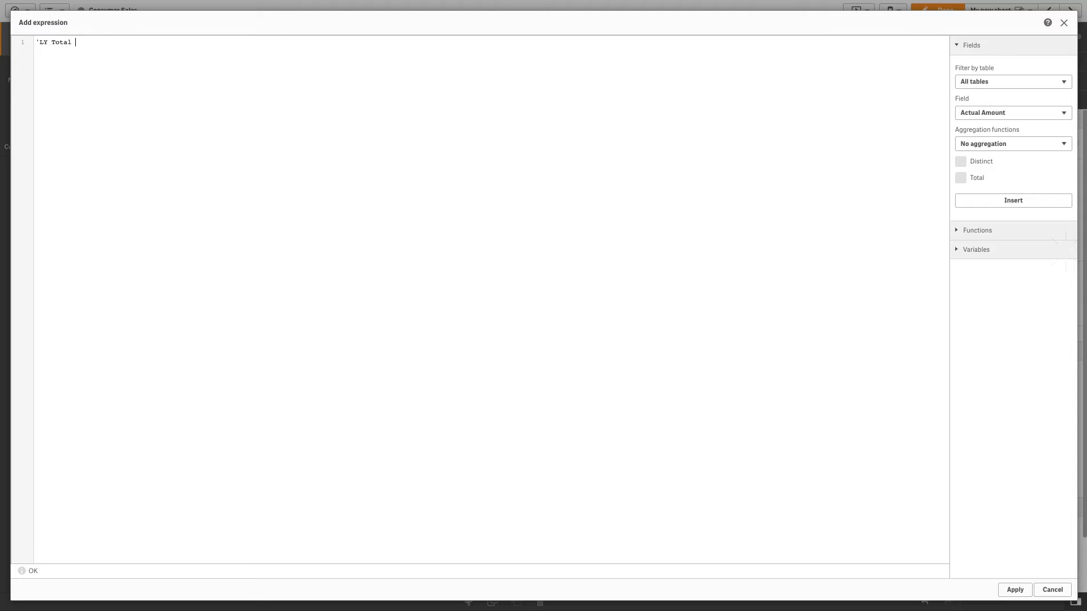
text(Sales: ')
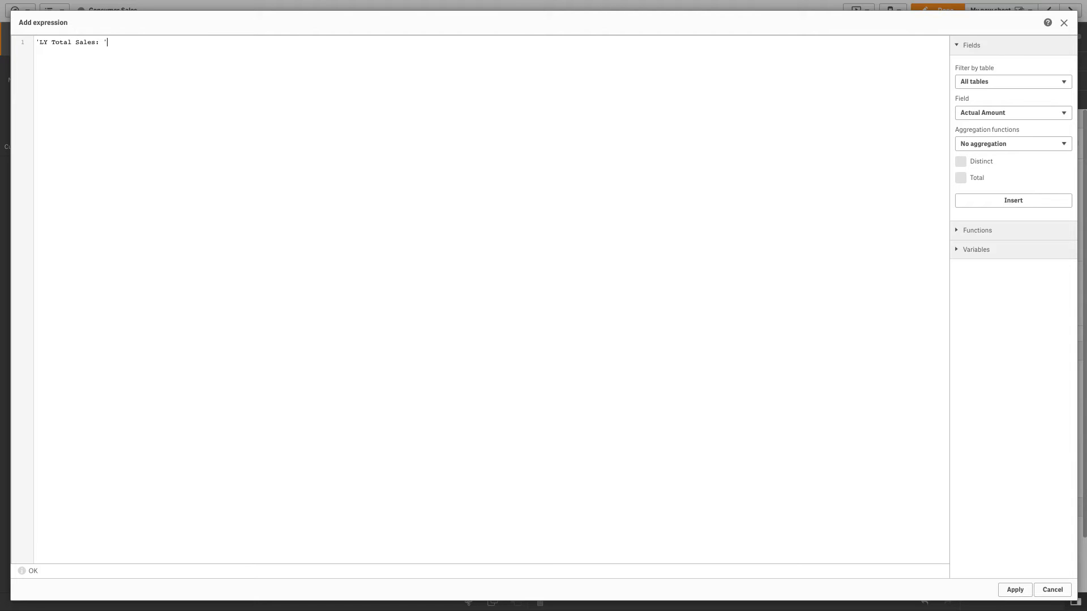
text(&(Ly)
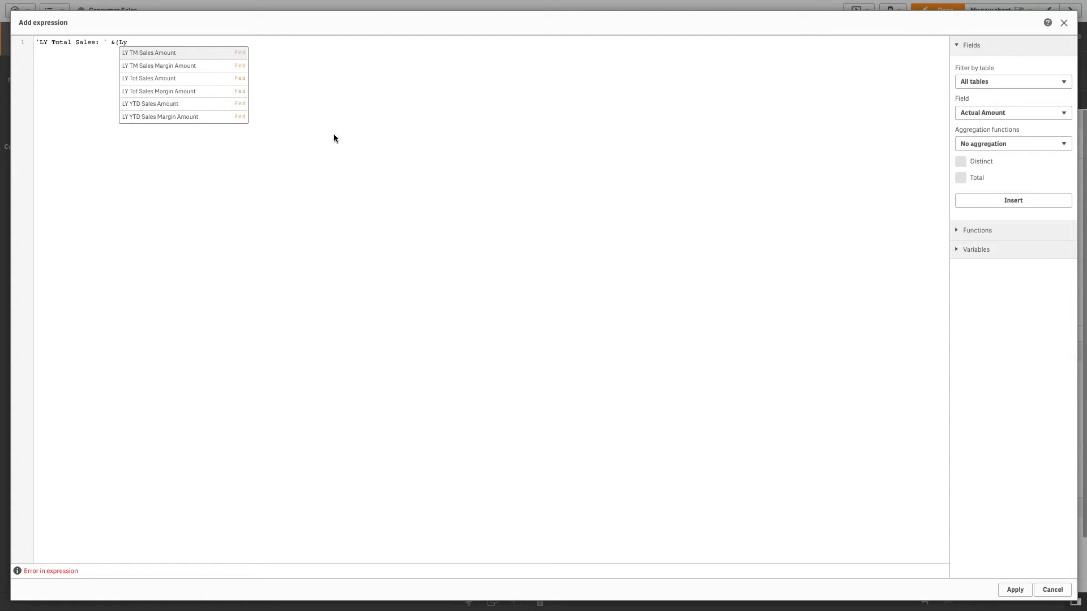
click(149, 53)
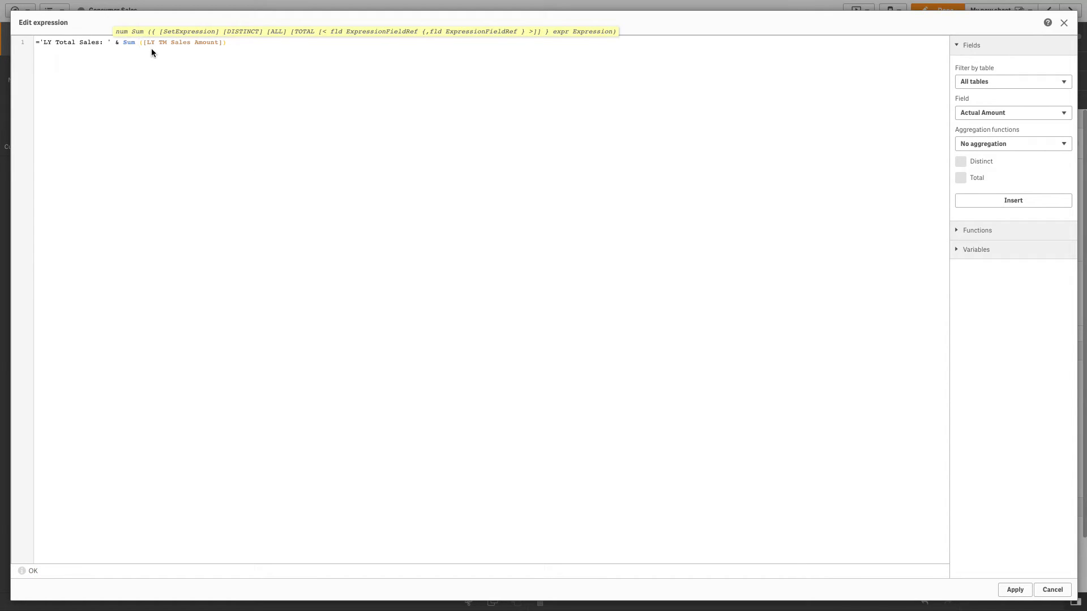
mouse_move(1010, 584)
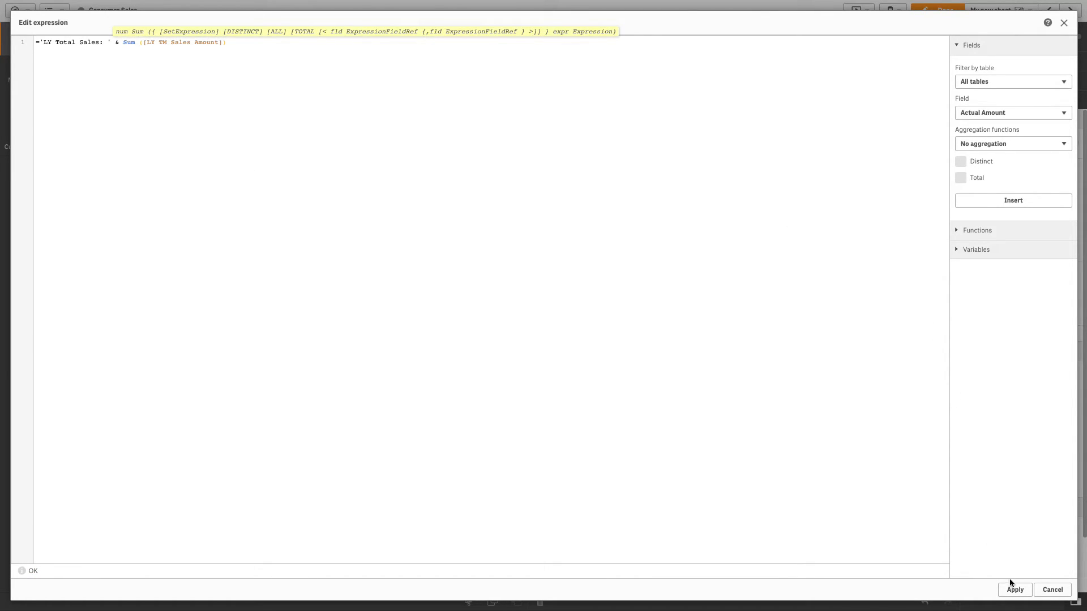
click(1014, 590)
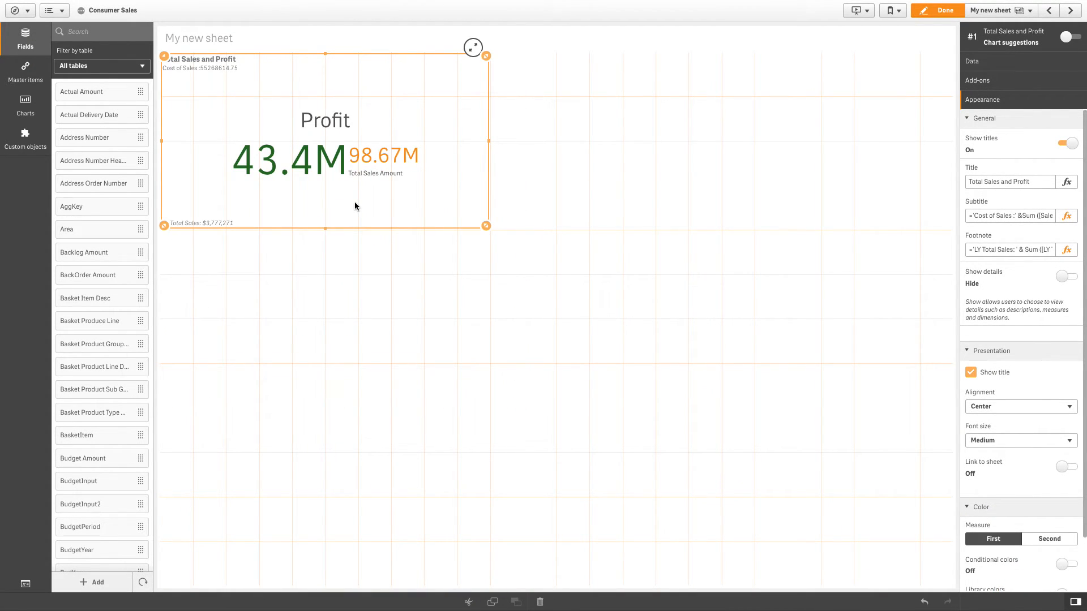
mouse_move(1025, 342)
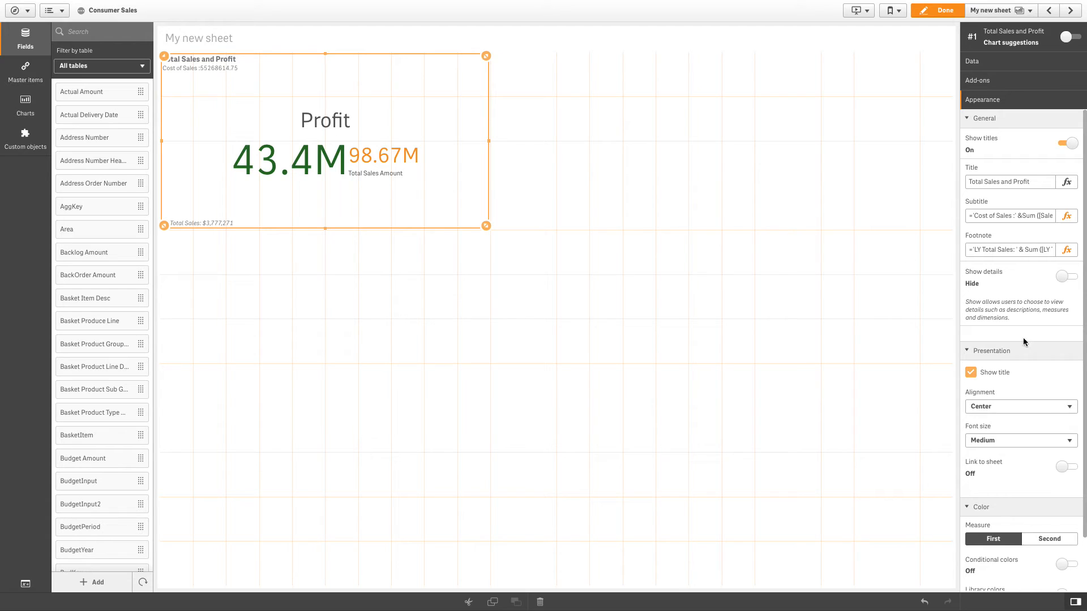
Set the KPI presentation alignment to Left and font size to Large
click(1019, 406)
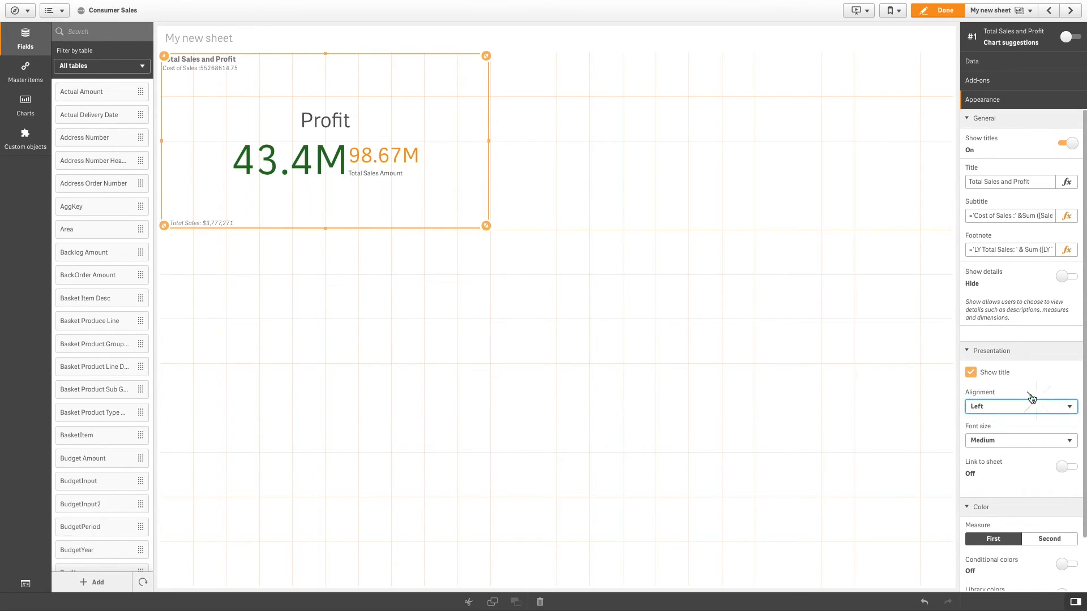
click(1020, 441)
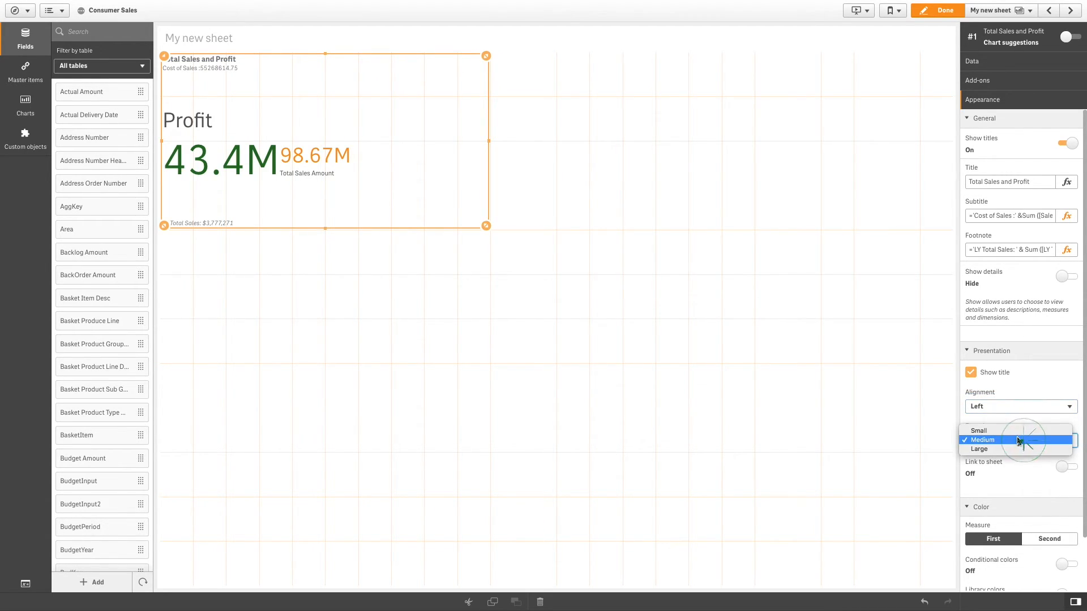
click(979, 448)
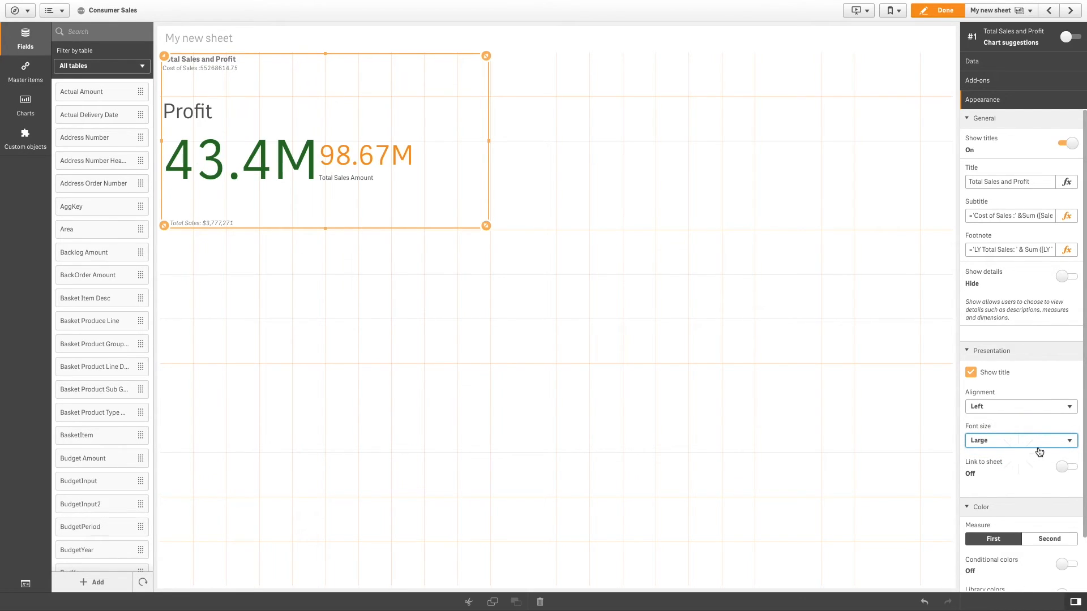
mouse_move(307, 191)
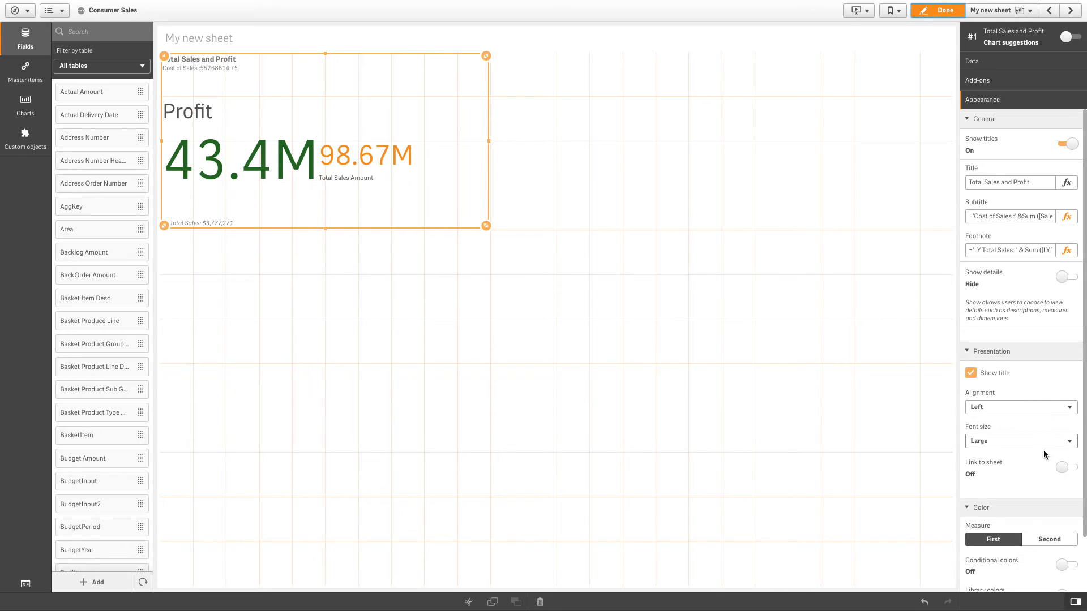
Link the KPI to the Sales & Margin Analysis sheet and exit edit mode
click(1068, 467)
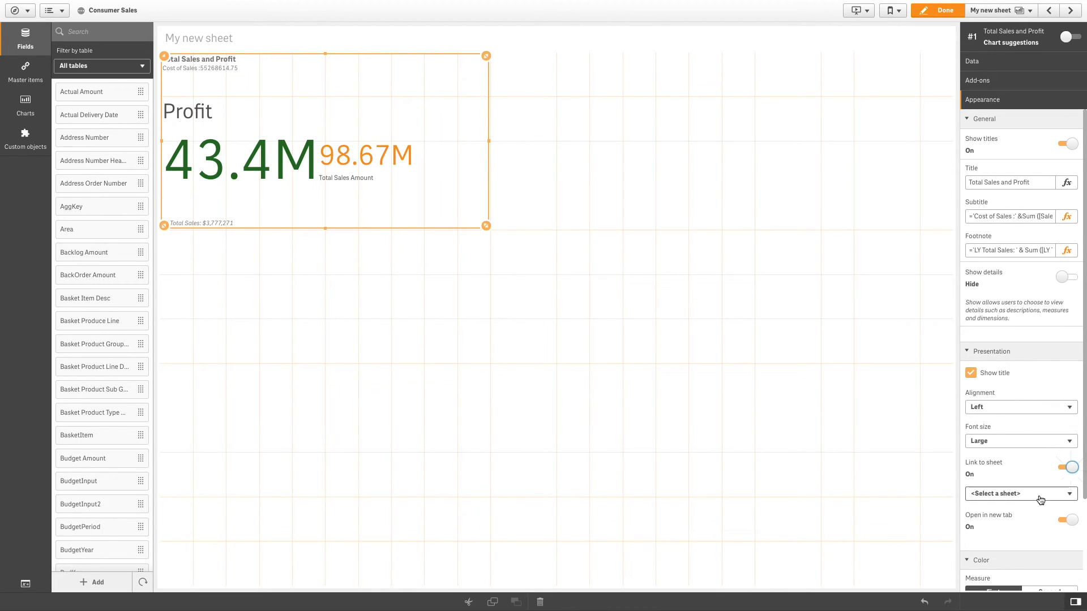
click(1020, 493)
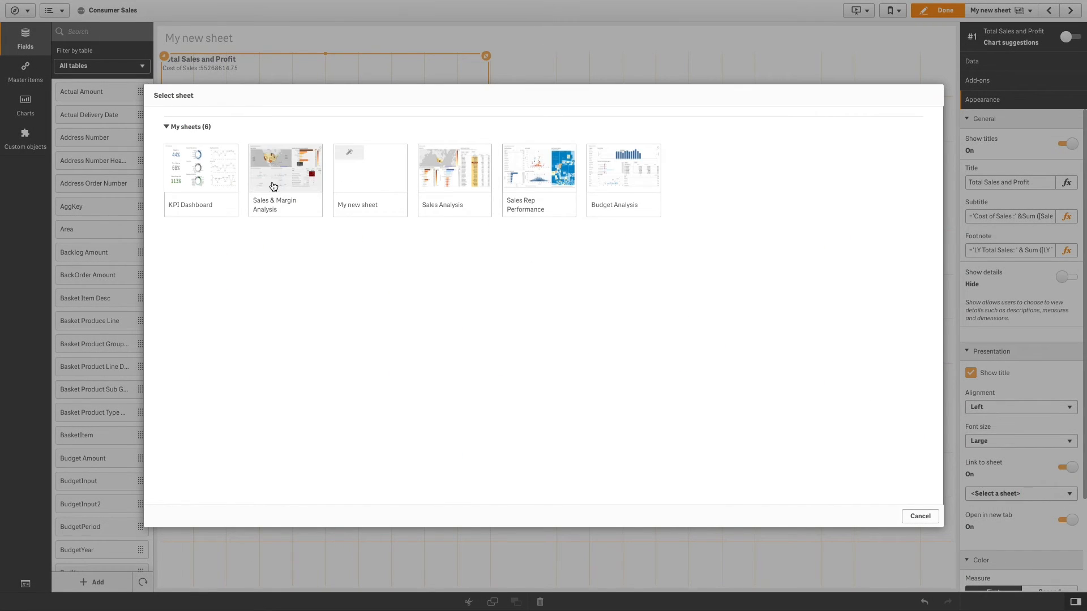
click(284, 169)
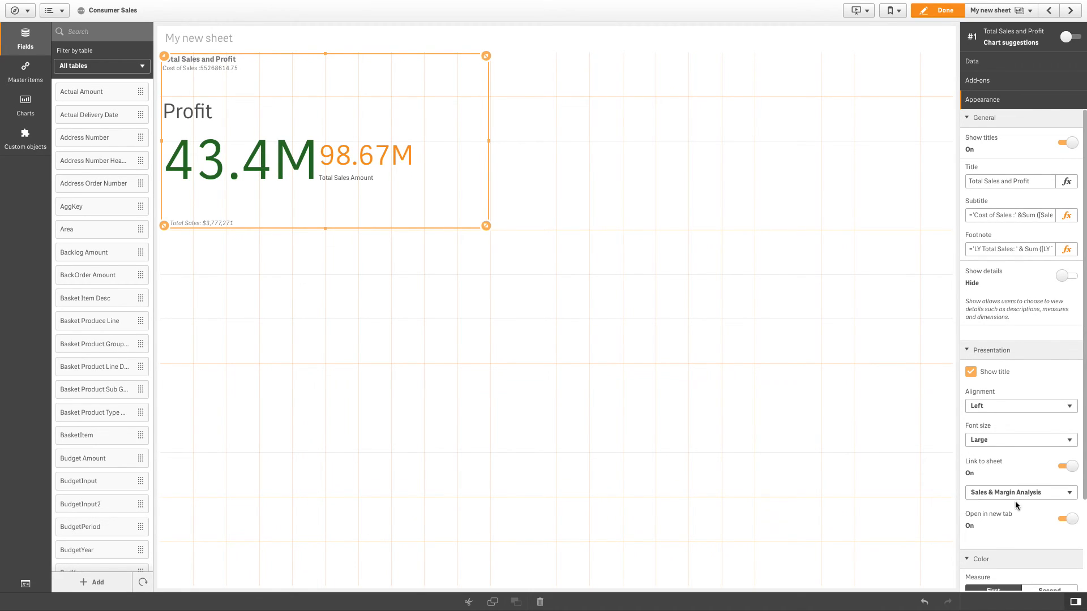
click(936, 9)
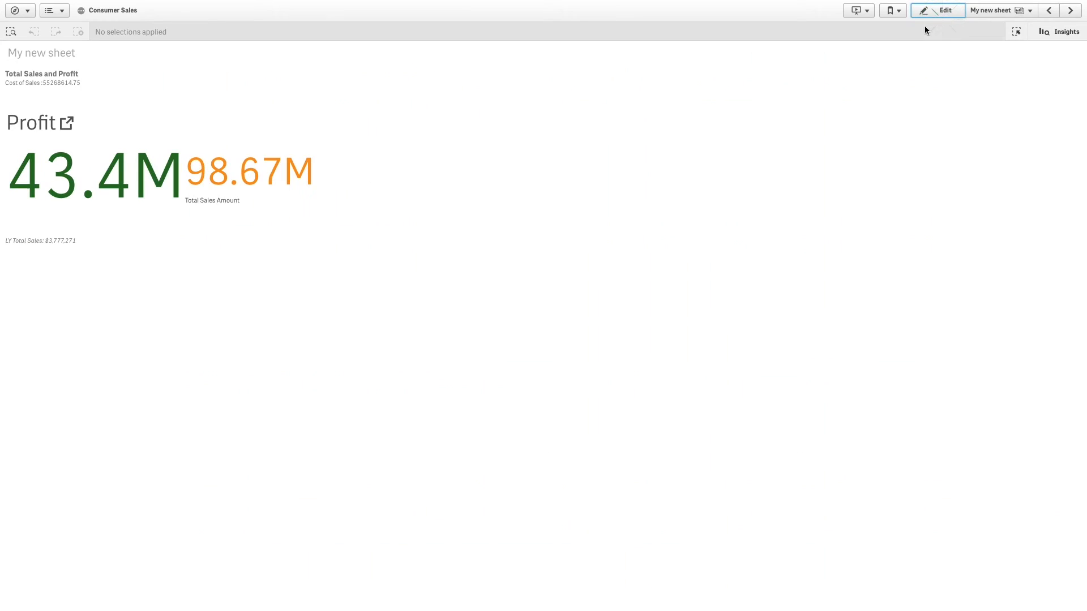
mouse_move(256, 179)
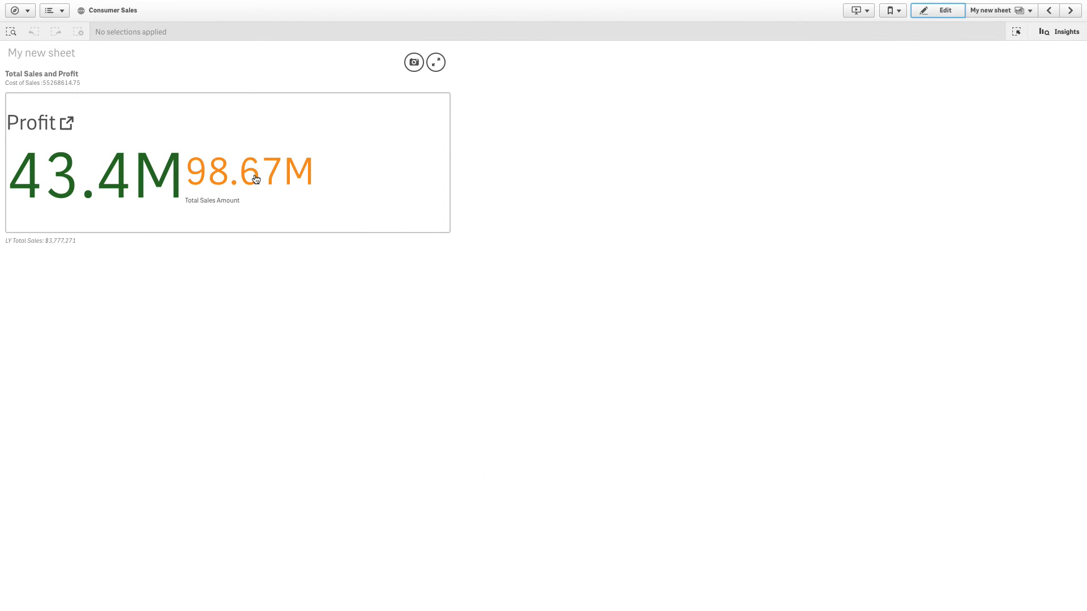
Follow the Profit KPI's link from My new sheet to the Sales & Margin Analysis sheet
click(1069, 9)
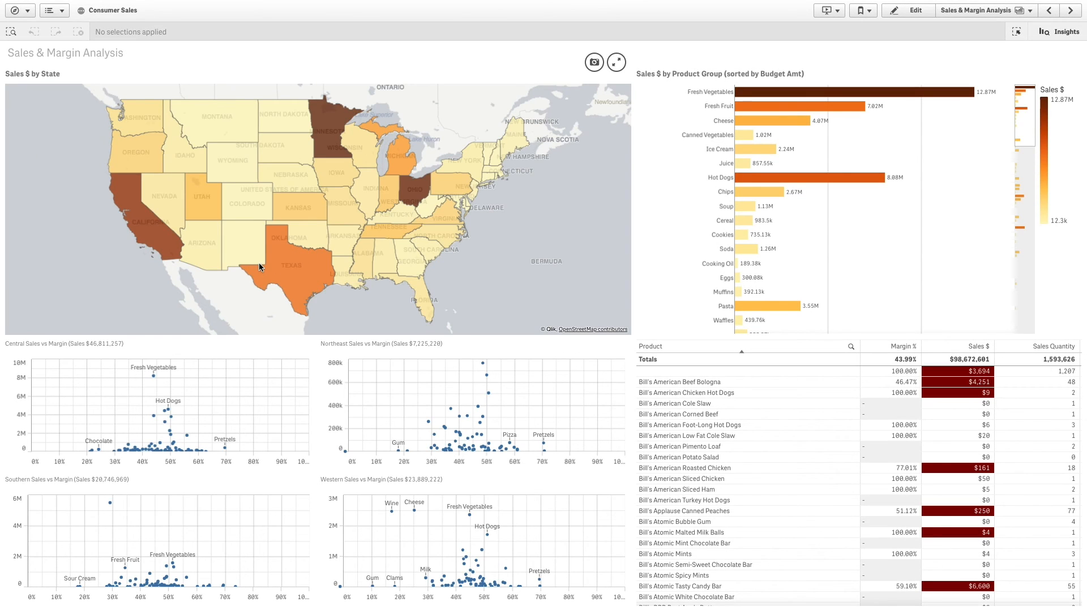
mouse_move(657, 210)
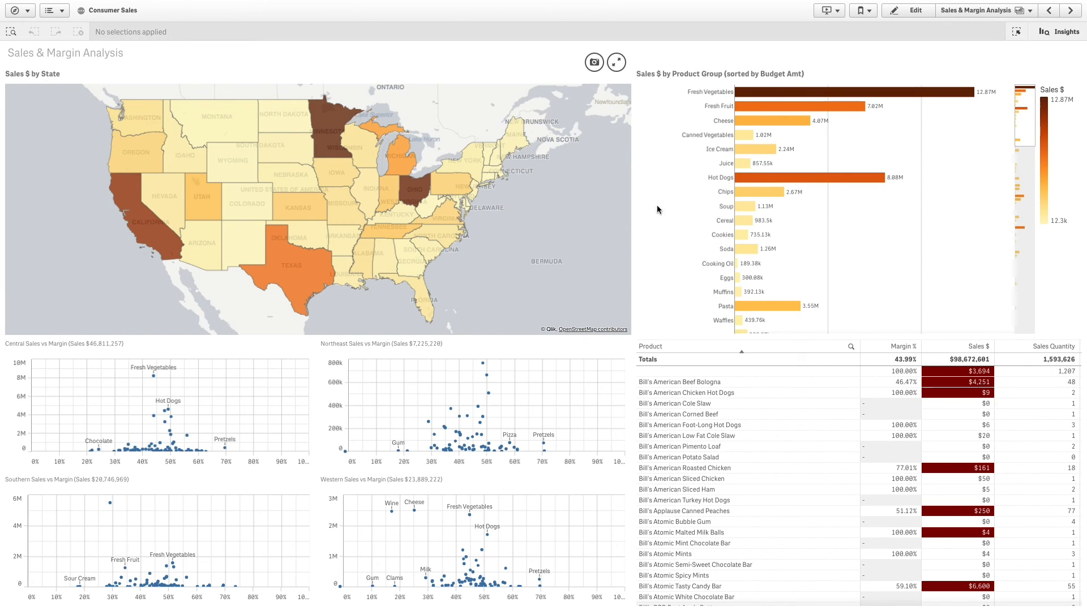